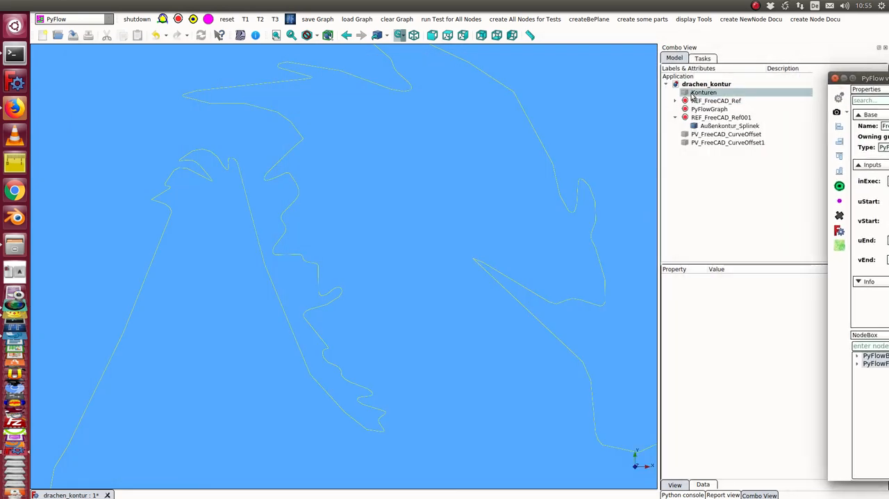
# Step: Inspect the Konturen, Außenkontur_Splinek and REF_FreeCAD_Ref objects, then view the PyFlow node graph
pyautogui.click(727, 126)
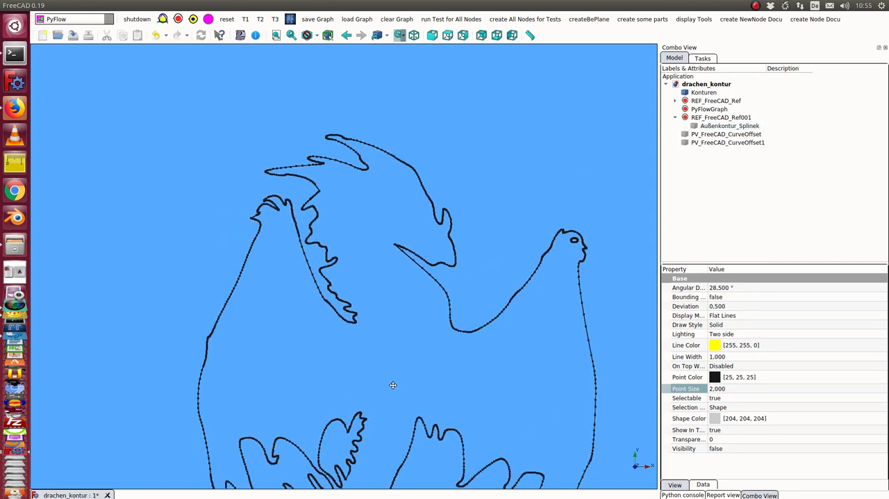
pyautogui.click(704, 92)
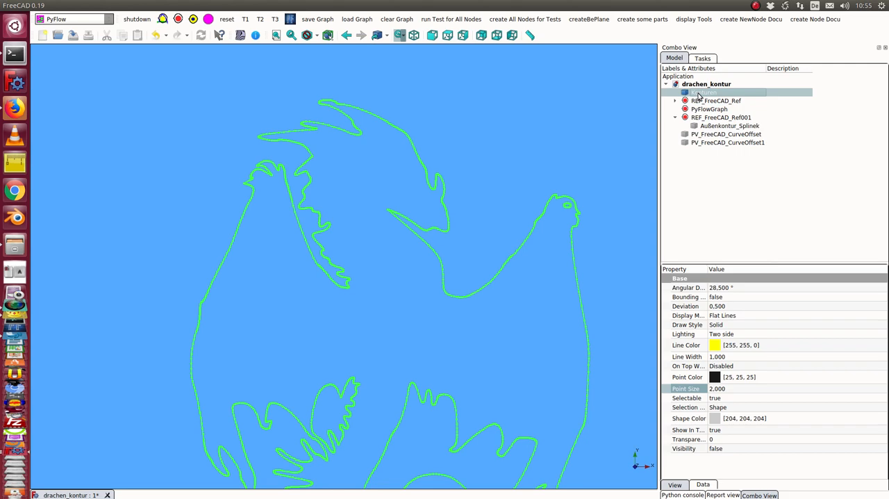
pyautogui.click(704, 92)
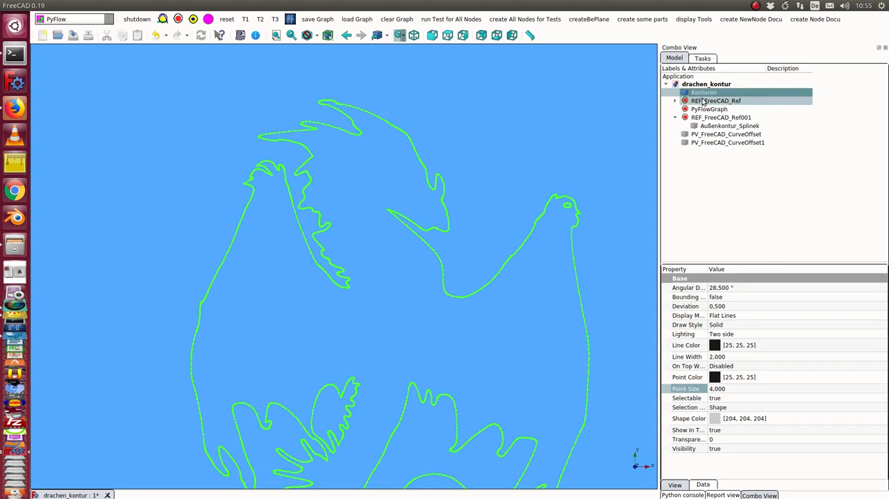
pyautogui.click(728, 125)
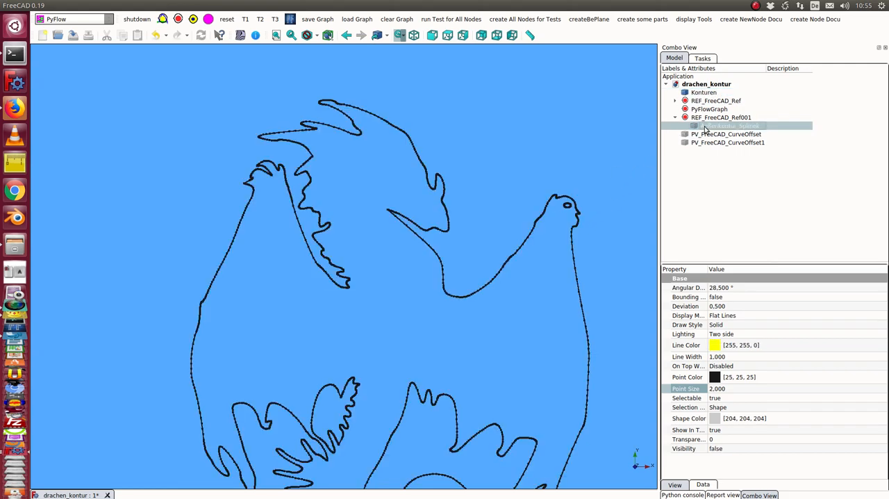
pyautogui.click(729, 126)
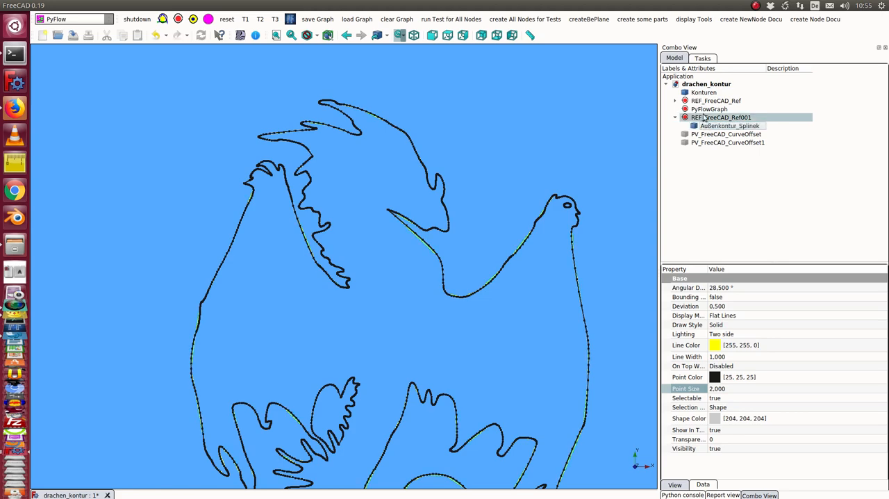
pyautogui.click(703, 92)
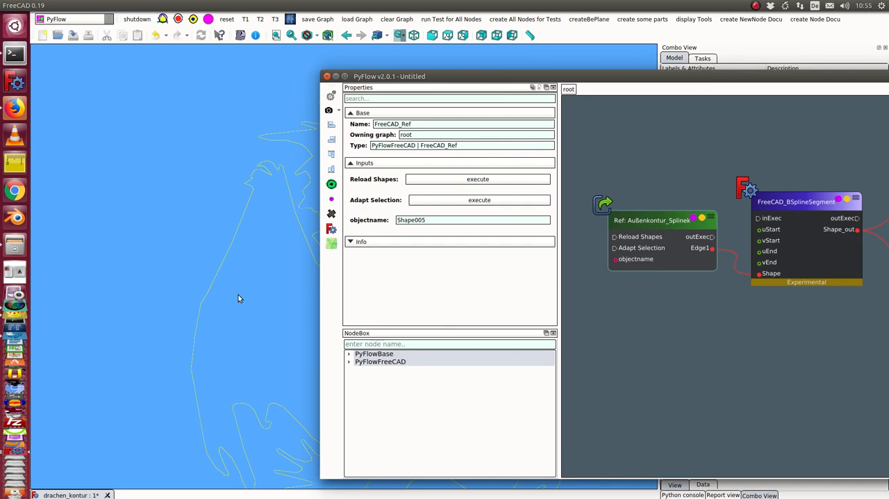
# Step: Execute the BSplineSegment node and set uStart 31.596 and uEnd 69.620
pyautogui.click(797, 201)
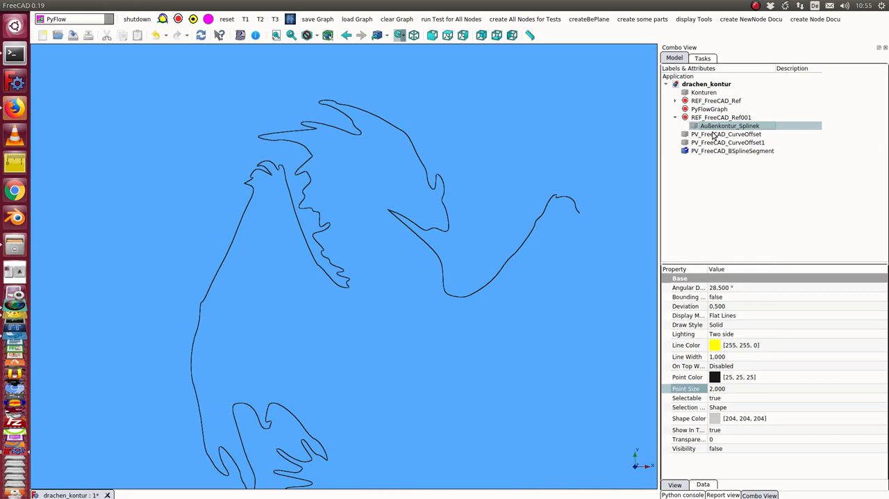
pyautogui.click(730, 125)
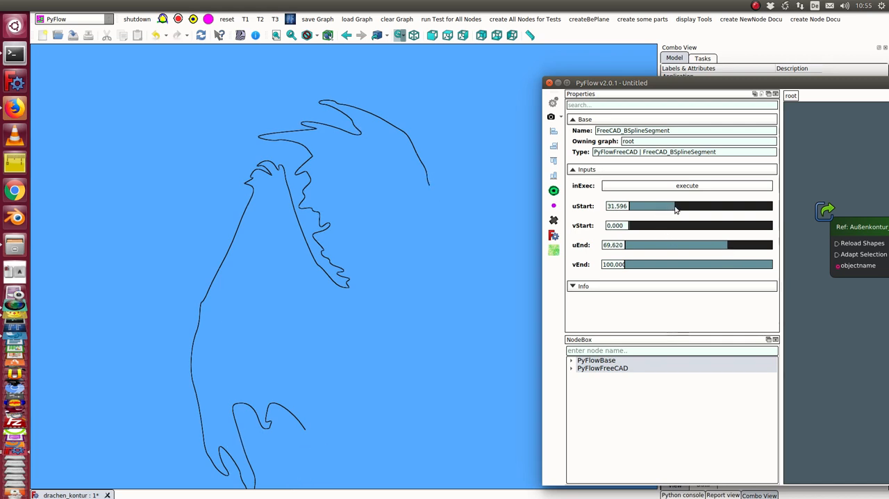
# Step: Drag the uEnd slider down to leave only the upper-left contour stretch
pyautogui.moveTo(673, 205); pyautogui.dragTo(684, 206)
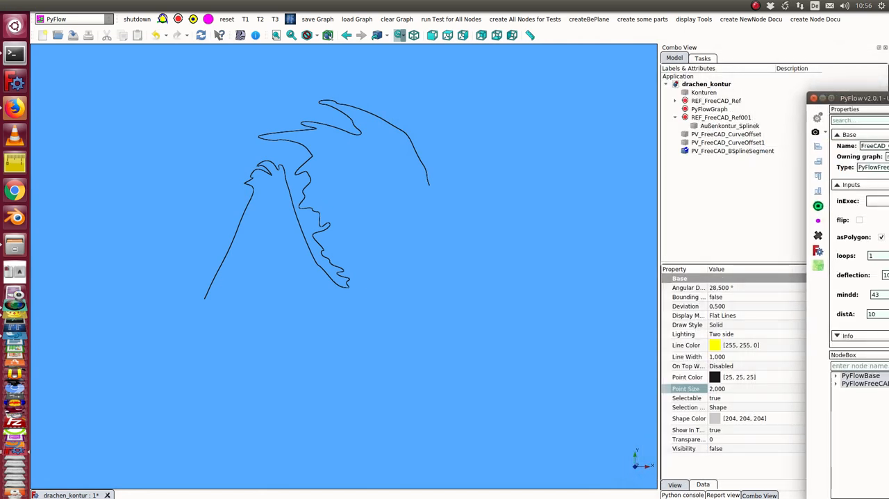
# Step: Run the CurveOffset1 node with asPolygon on, loops 1, deflection 10, mindd 43, distA 10
pyautogui.click(727, 142)
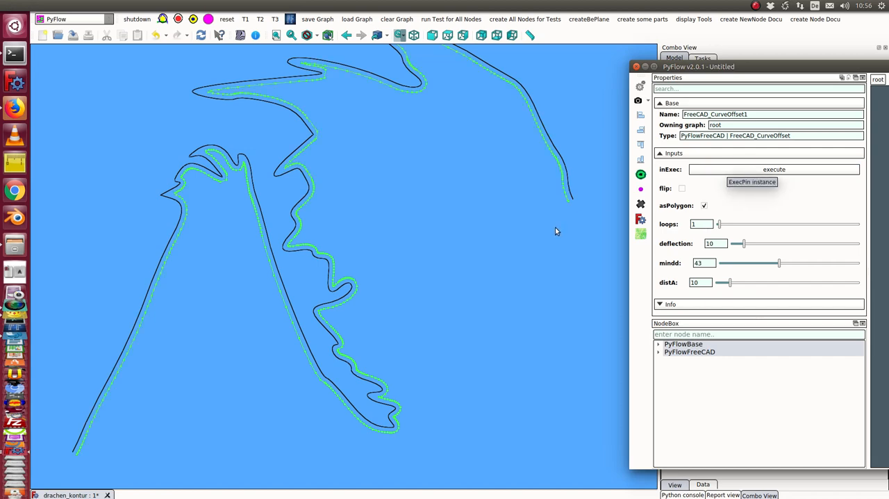
pyautogui.moveTo(343, 313)
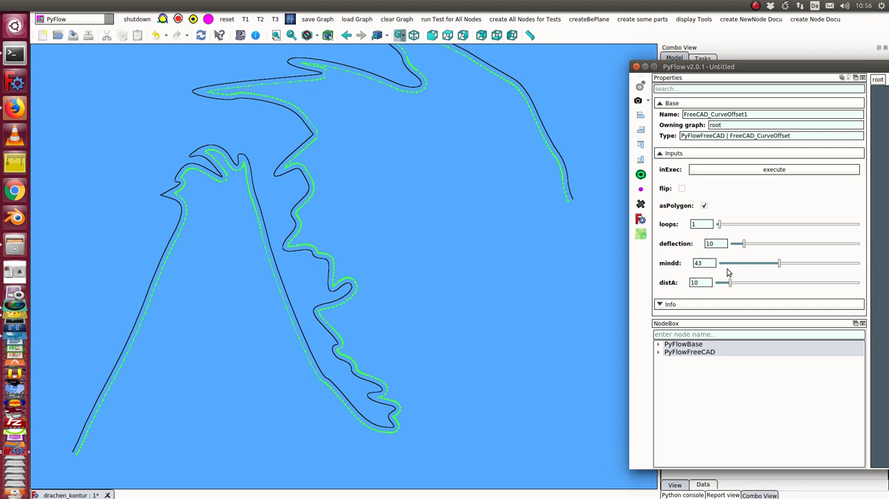
pyautogui.moveTo(727, 272)
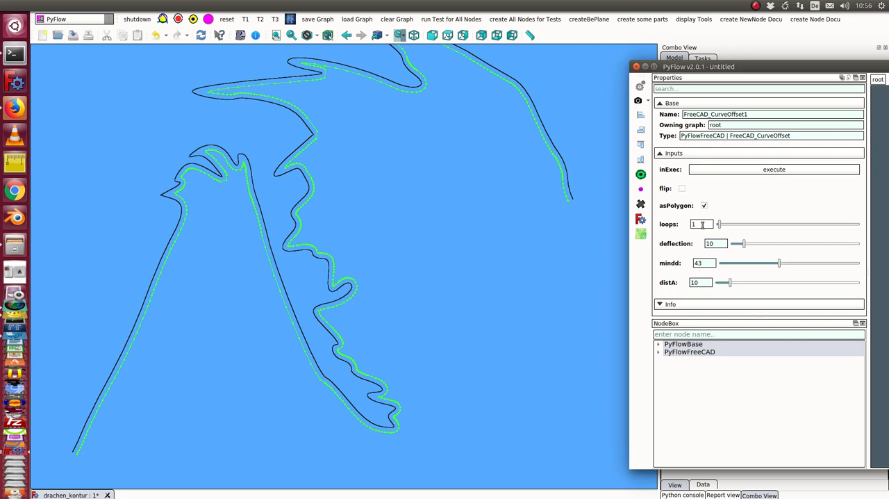
pyautogui.write('2')
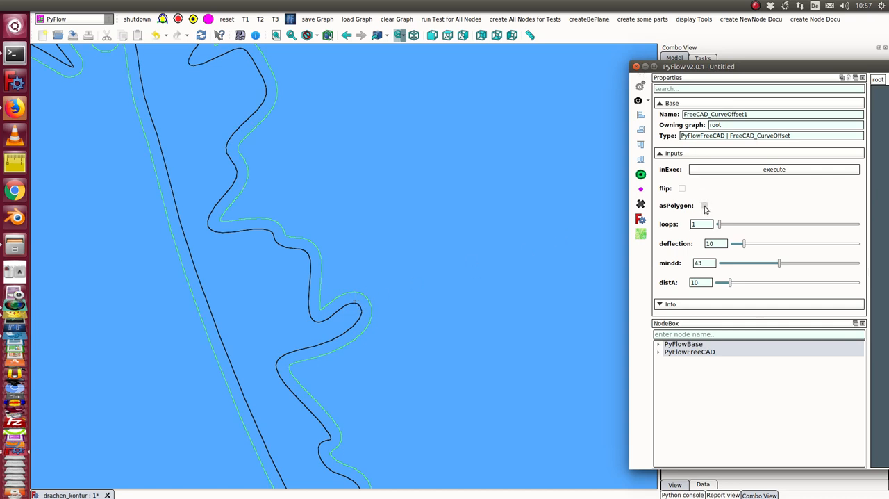
pyautogui.click(683, 205)
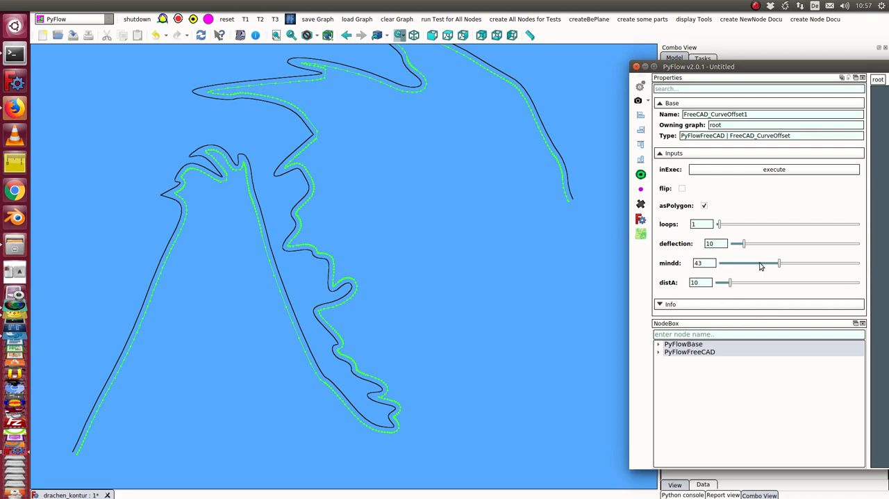
# Step: Set the CurveOffset1 node's mindd to 54 and adjust distA to 12
pyautogui.moveTo(778, 262); pyautogui.dragTo(761, 263)
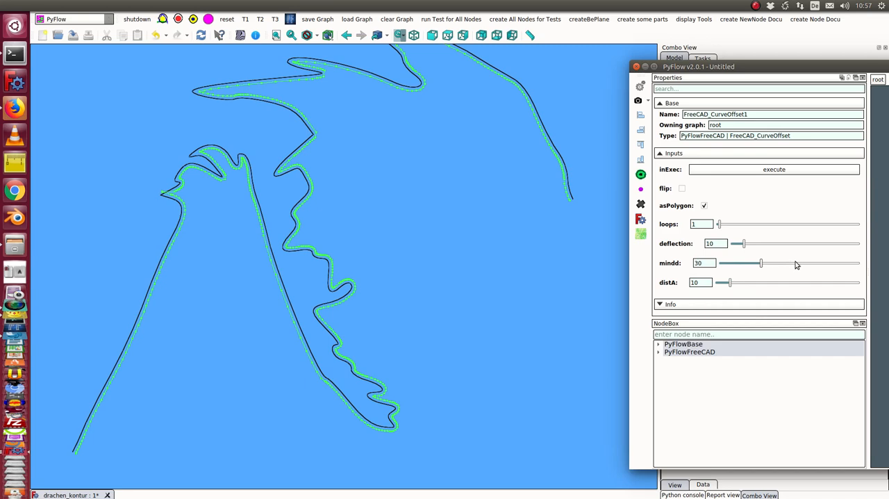
pyautogui.moveTo(761, 263); pyautogui.dragTo(795, 262)
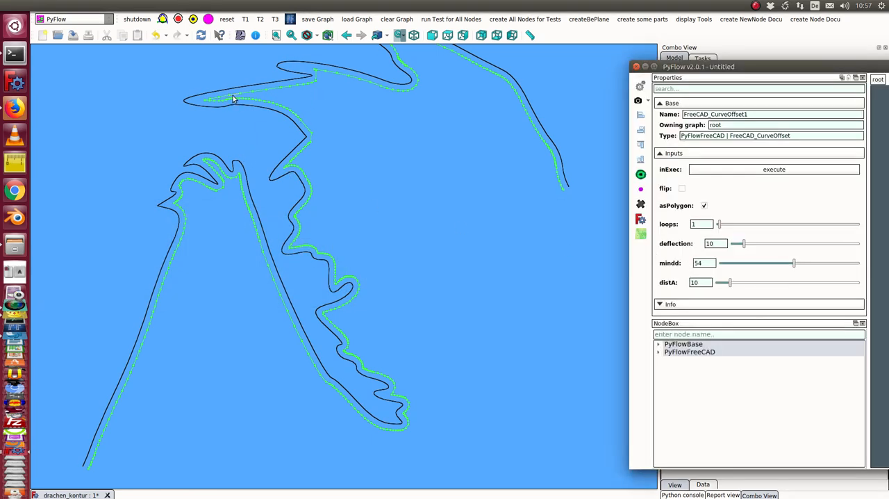
pyautogui.moveTo(290, 68)
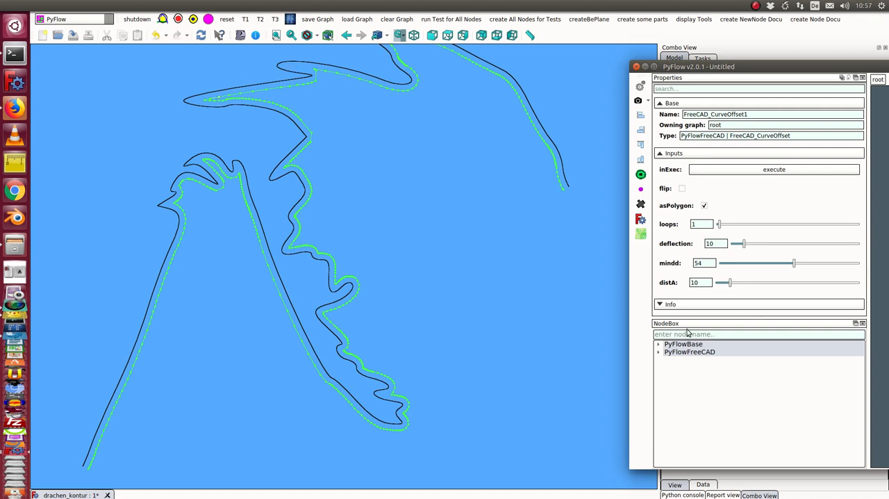
pyautogui.moveTo(700, 282)
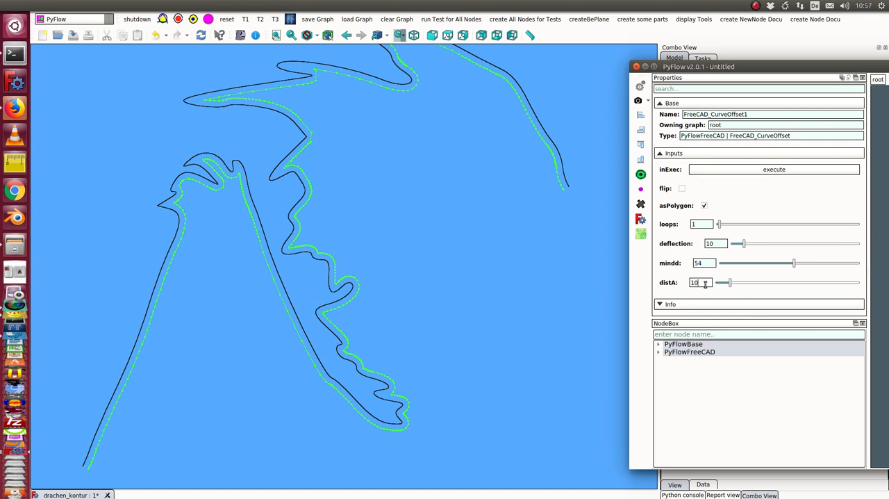
pyautogui.click(706, 279)
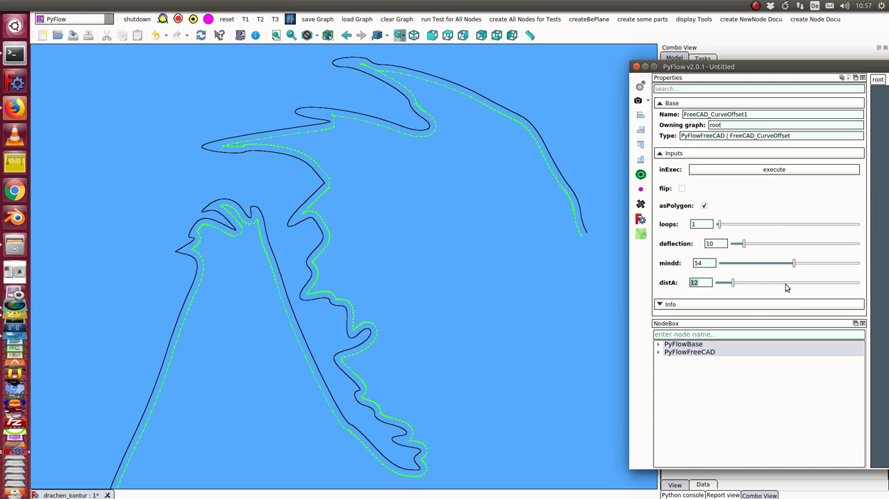
pyautogui.moveTo(728, 282); pyautogui.dragTo(786, 283)
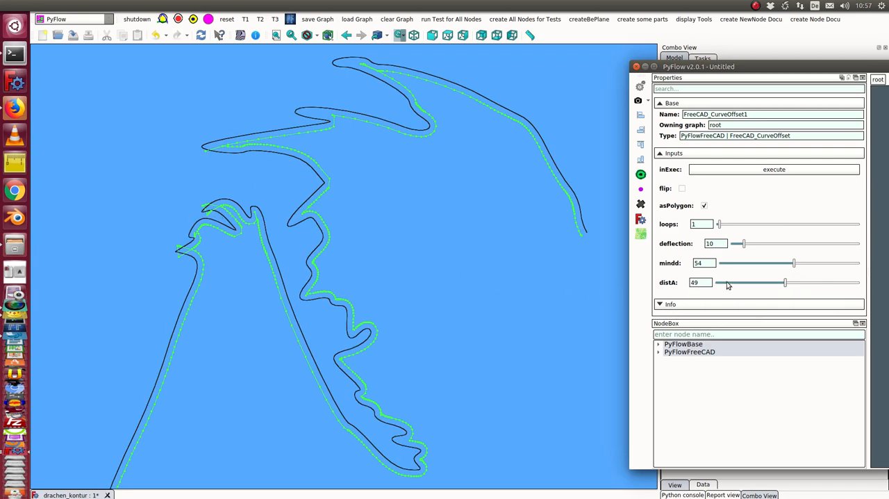
# Step: Lower distA by slider and type a small offset value directly into the field
pyautogui.moveTo(785, 282); pyautogui.dragTo(723, 282)
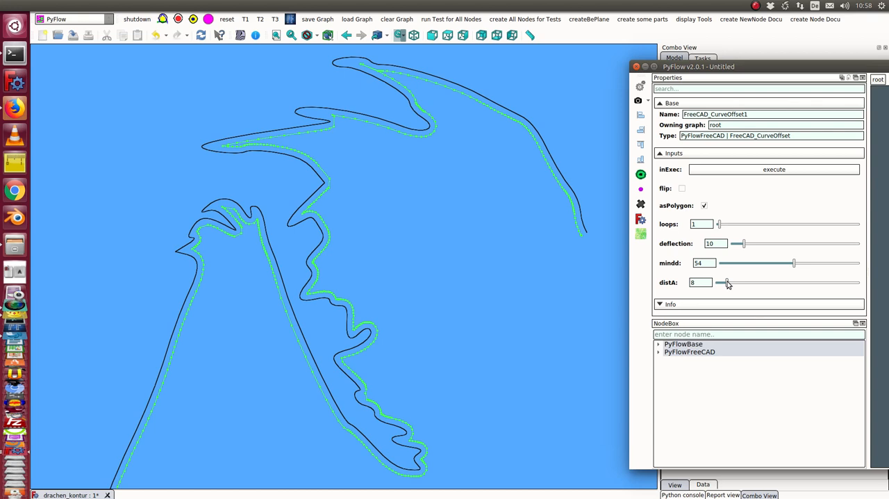
pyautogui.click(698, 282)
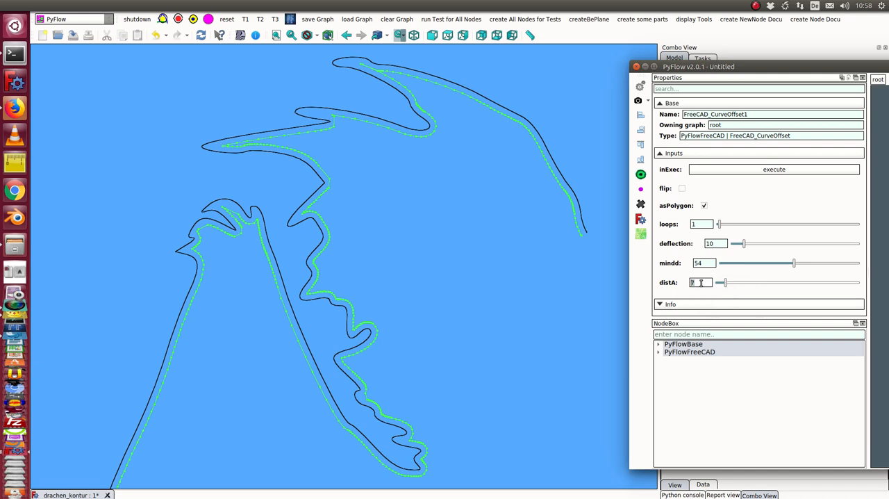
pyautogui.write('6')
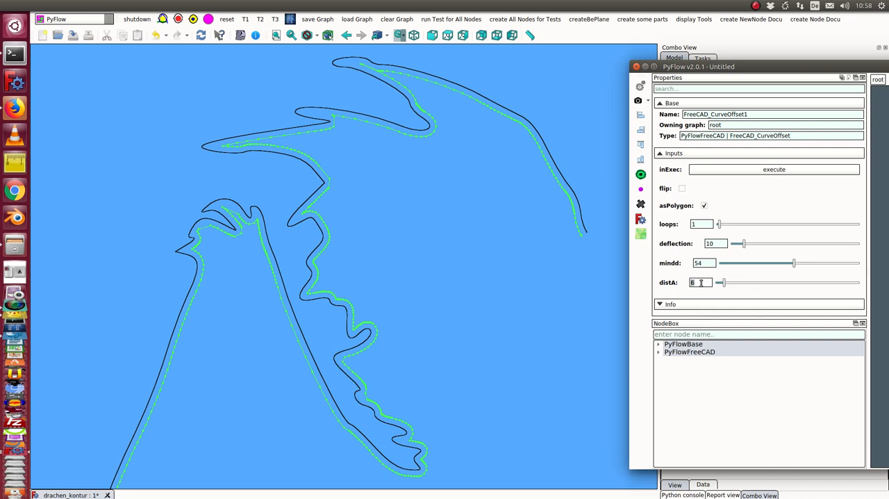
pyautogui.write('4')
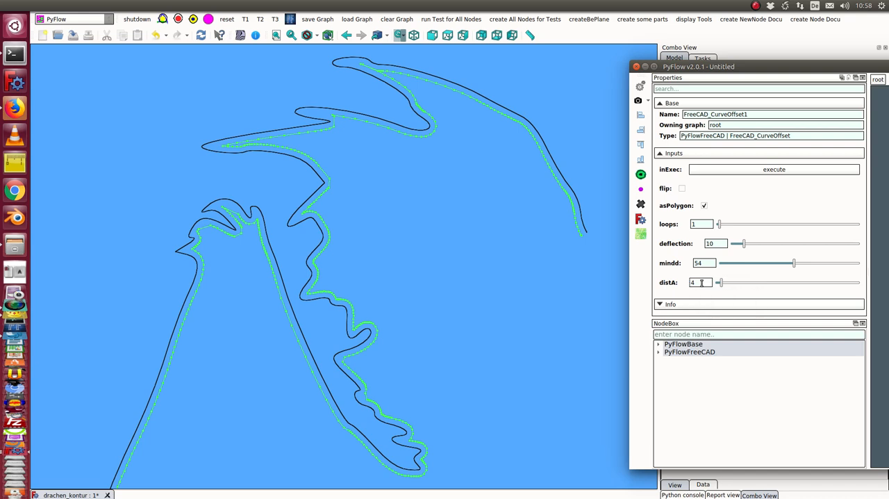
pyautogui.write('5')
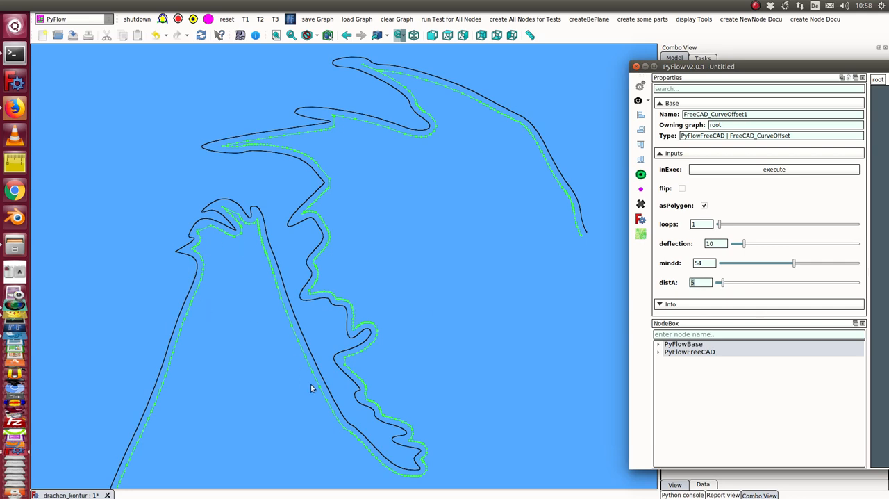
pyautogui.moveTo(702, 306)
pyautogui.write('2')
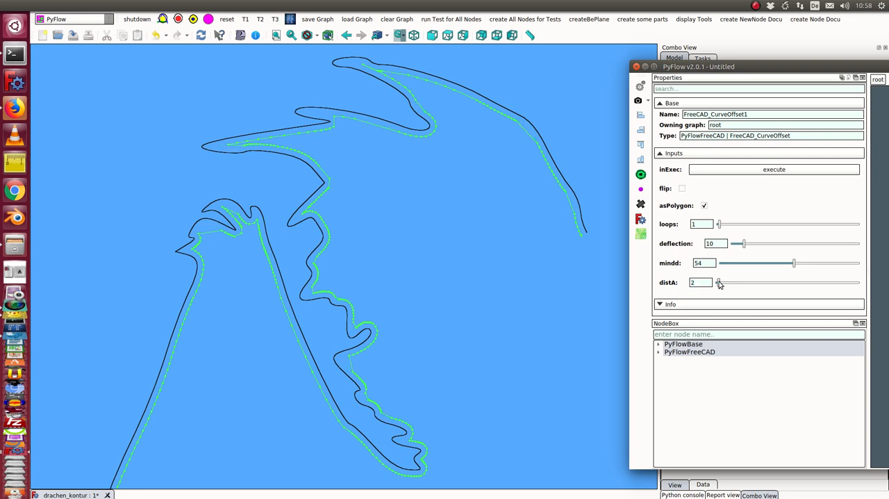
pyautogui.moveTo(851, 298)
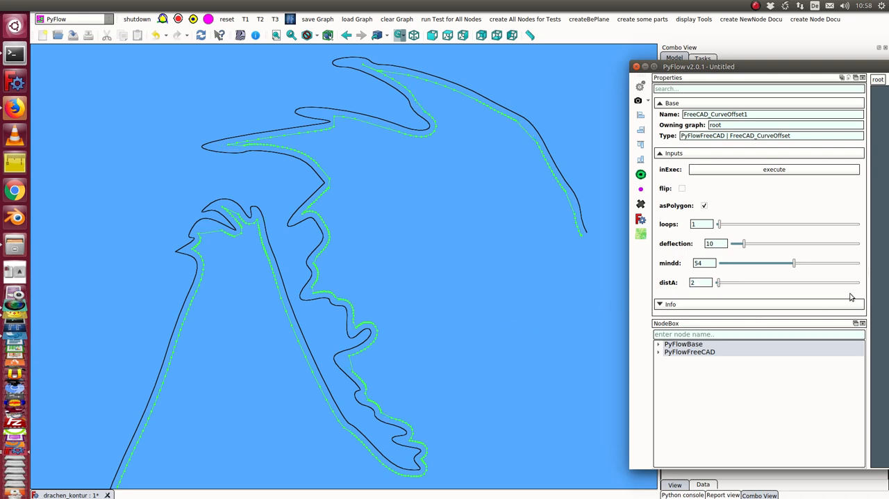
pyautogui.moveTo(754, 288)
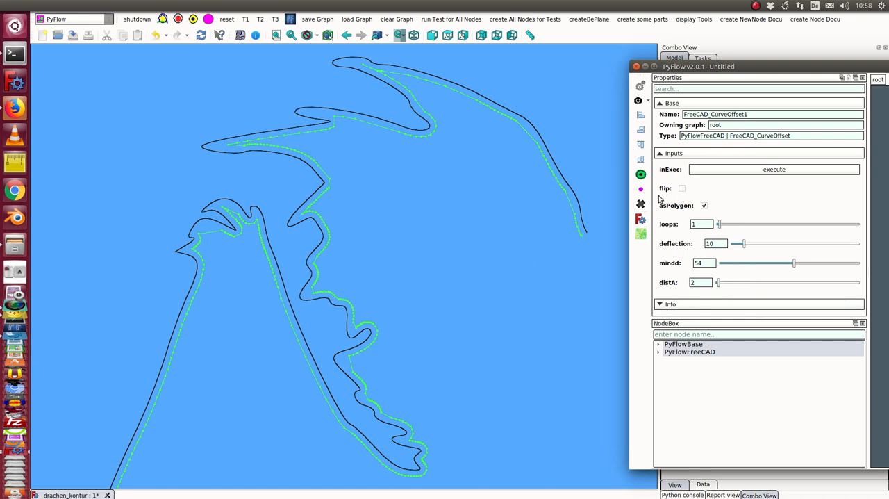
pyautogui.moveTo(683, 189)
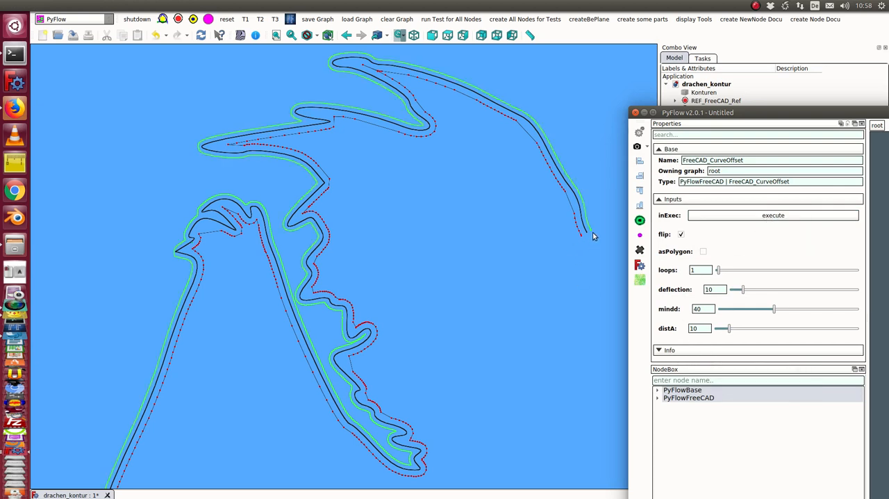
pyautogui.moveTo(584, 243)
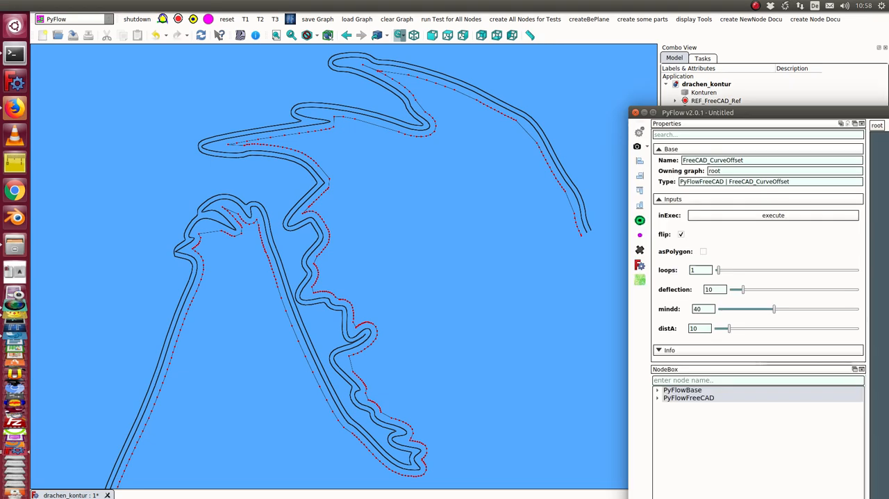
pyautogui.moveTo(581, 240)
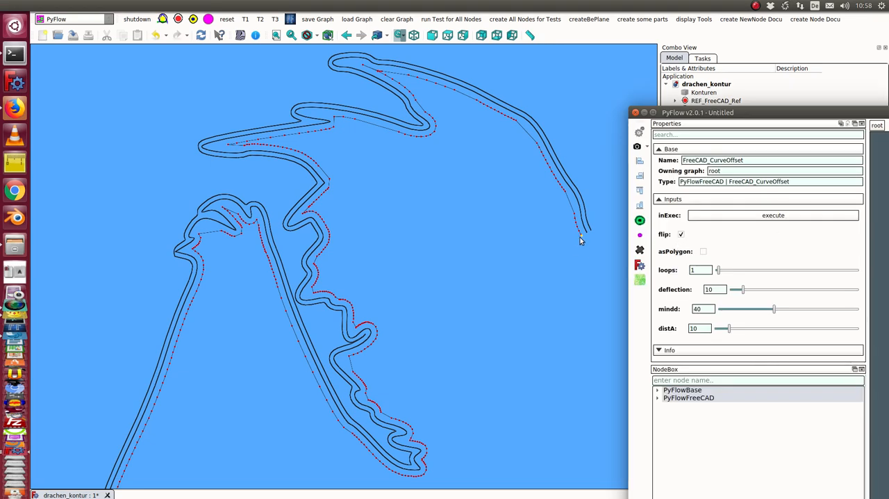
pyautogui.moveTo(592, 234)
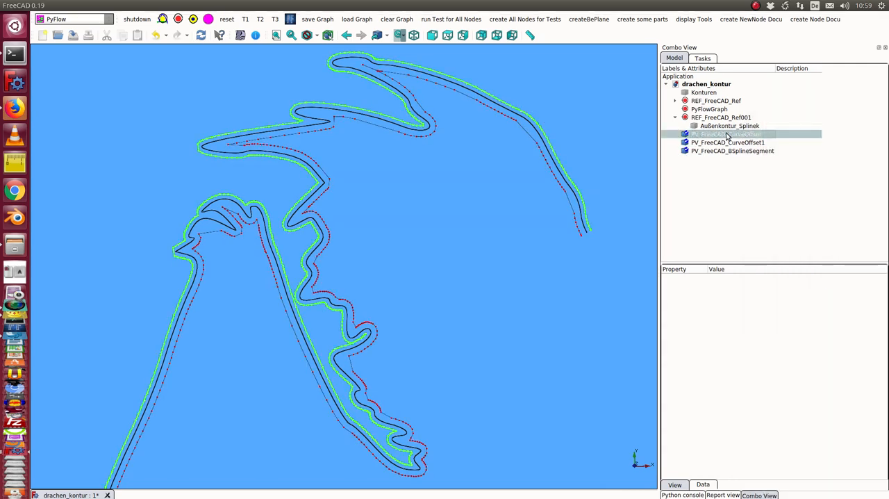
# Step: Set PV_FreeCAD_CurveOffset's Point Color to red and deselect it
pyautogui.click(727, 134)
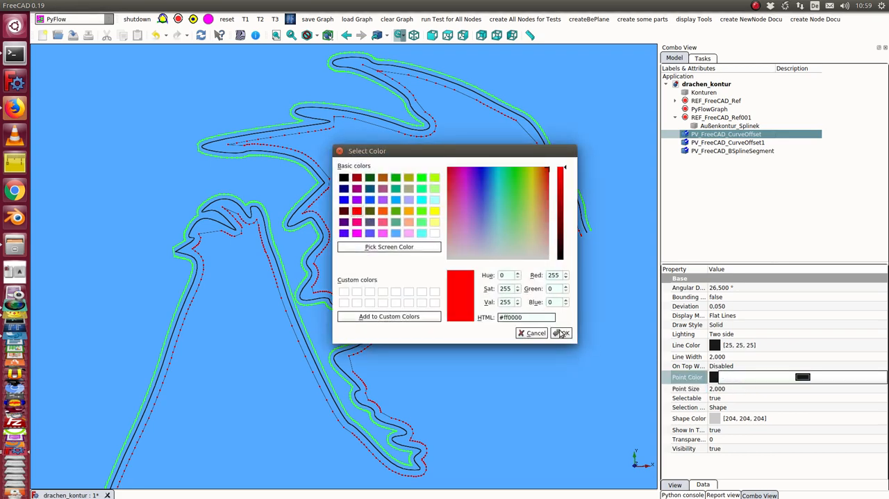
pyautogui.click(561, 333)
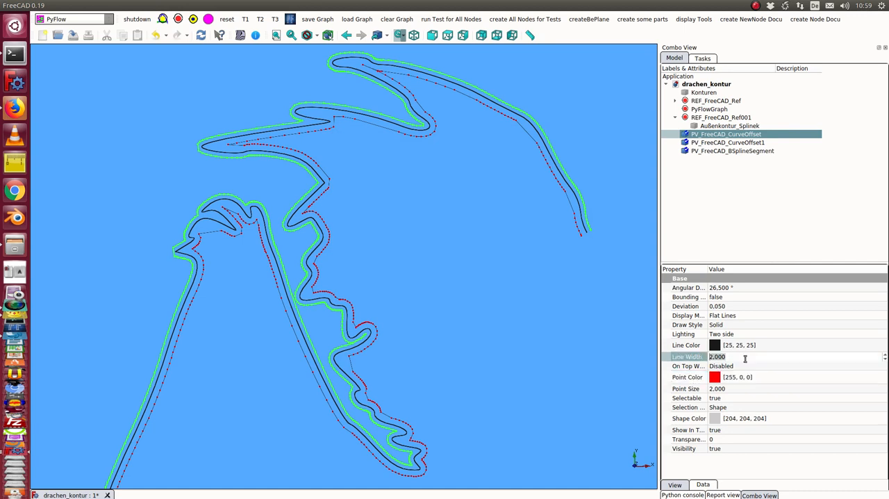
pyautogui.click(561, 353)
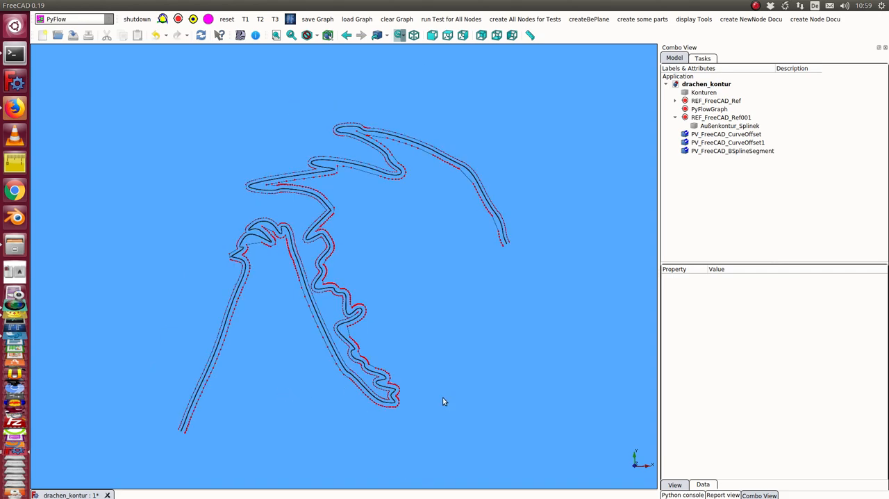
pyautogui.moveTo(257, 367)
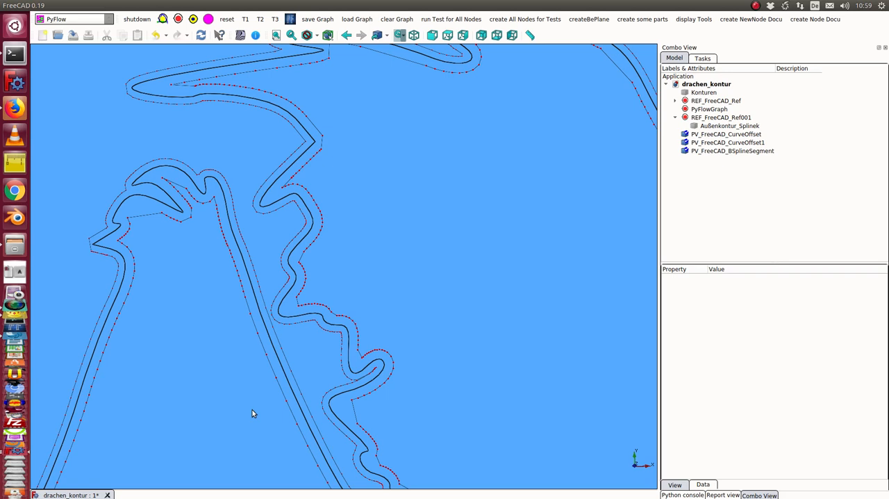
pyautogui.moveTo(263, 369)
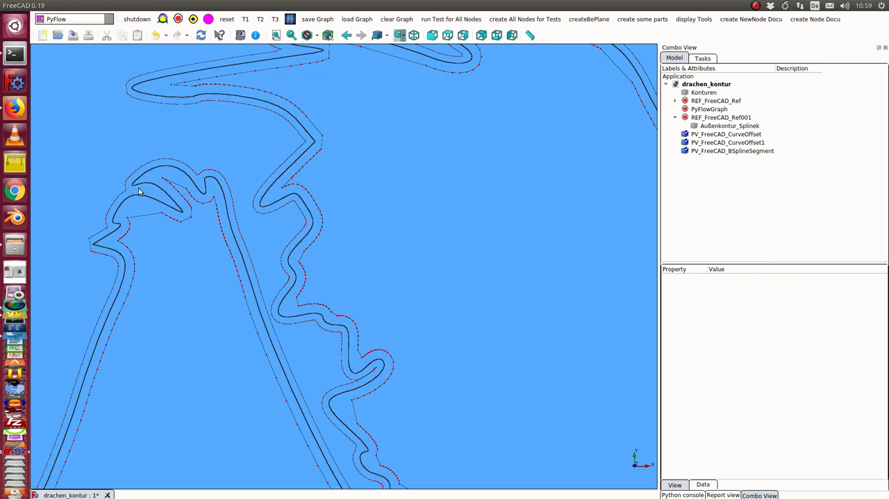
pyautogui.moveTo(196, 195)
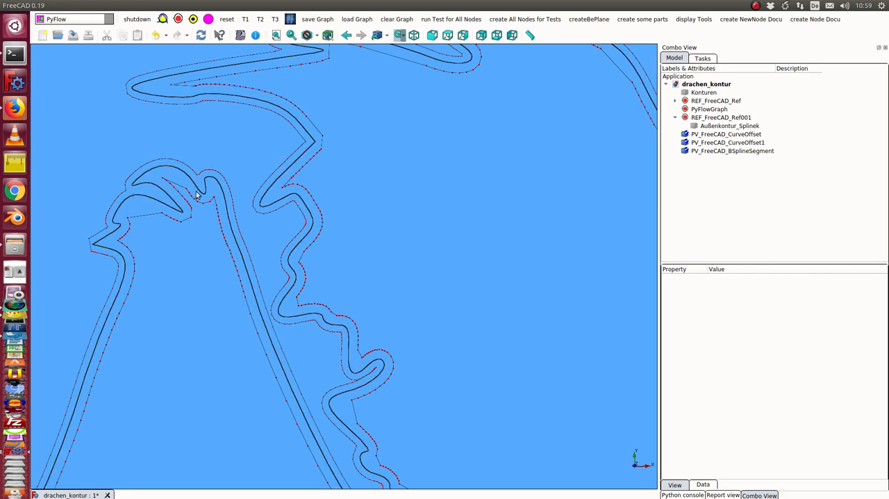